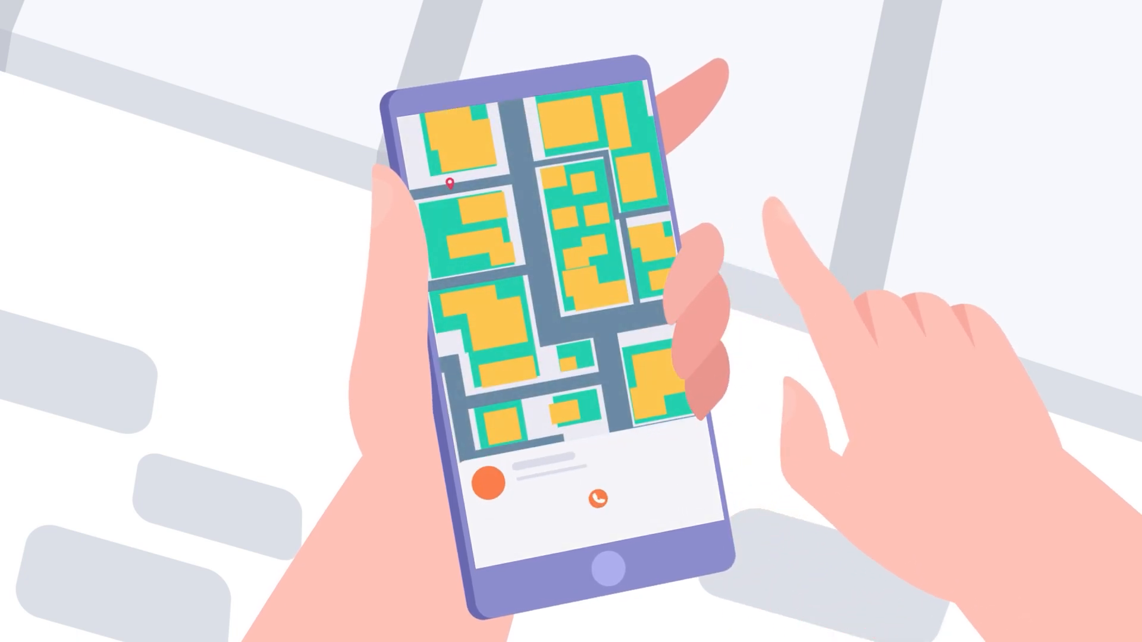
Step: Edit the UI and character artwork, then layer the hands, phone and car-booking screen over the street
click(596, 500)
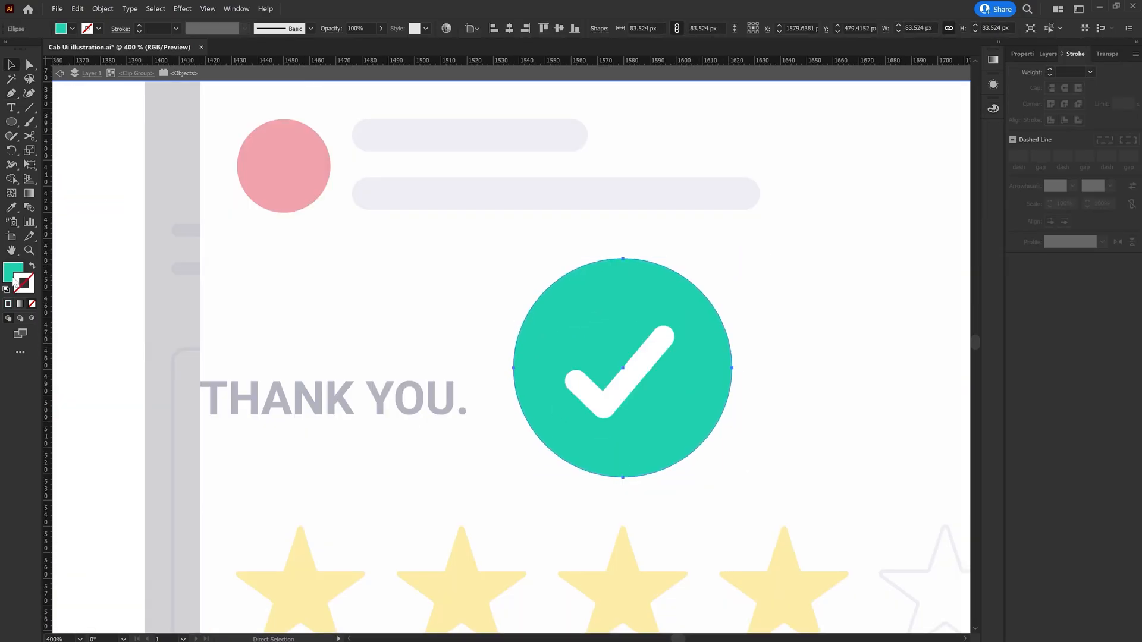
click(285, 46)
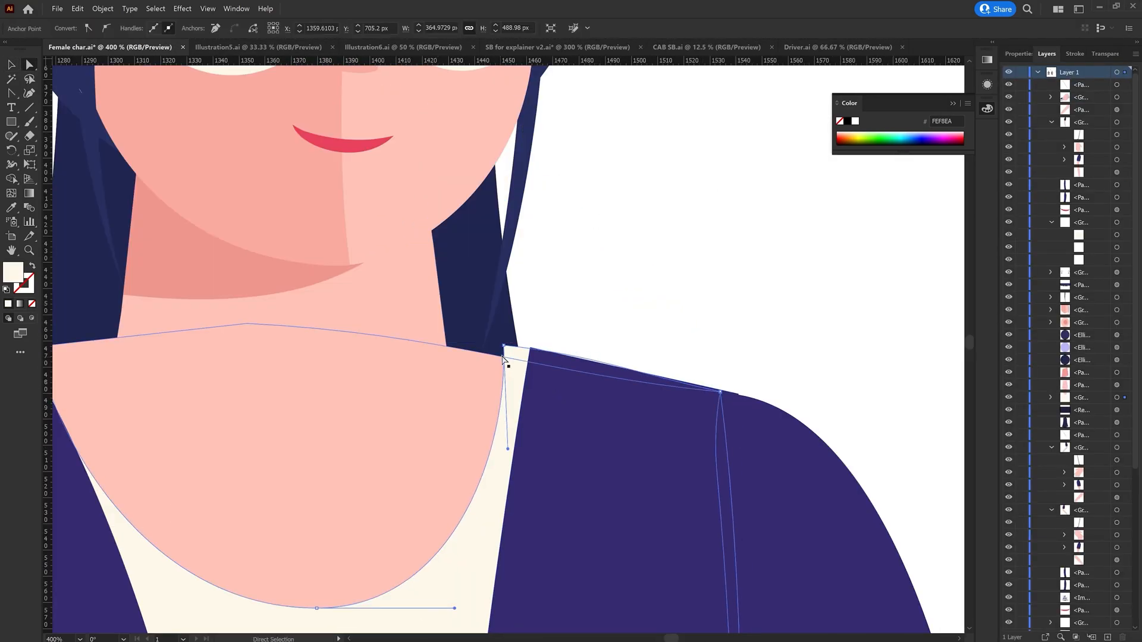
click(503, 46)
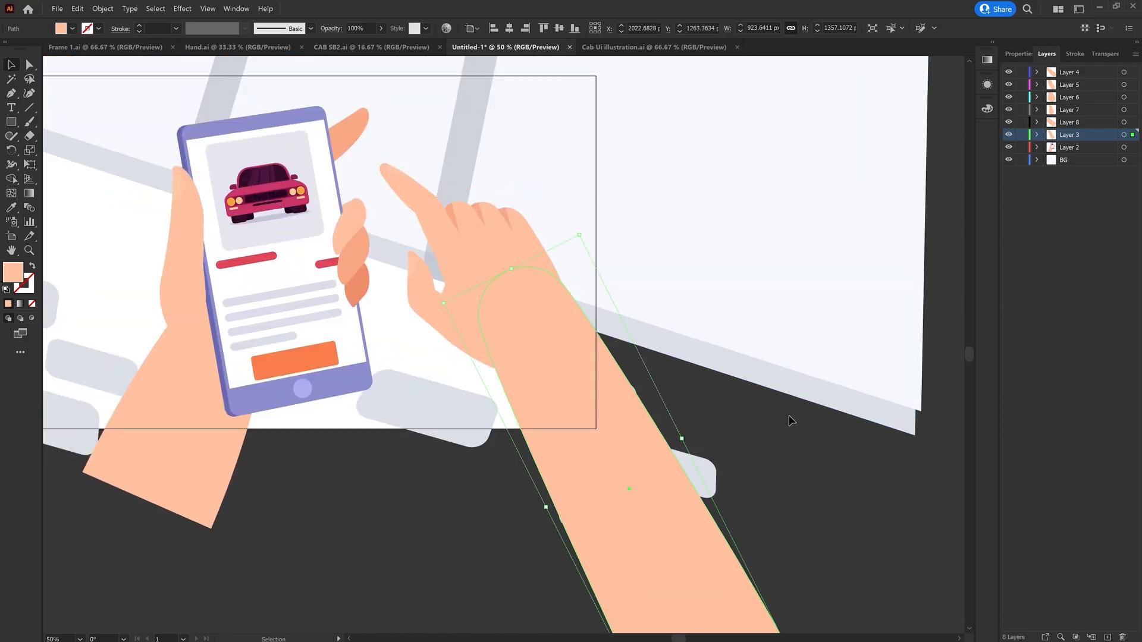
mouse_move(785, 421)
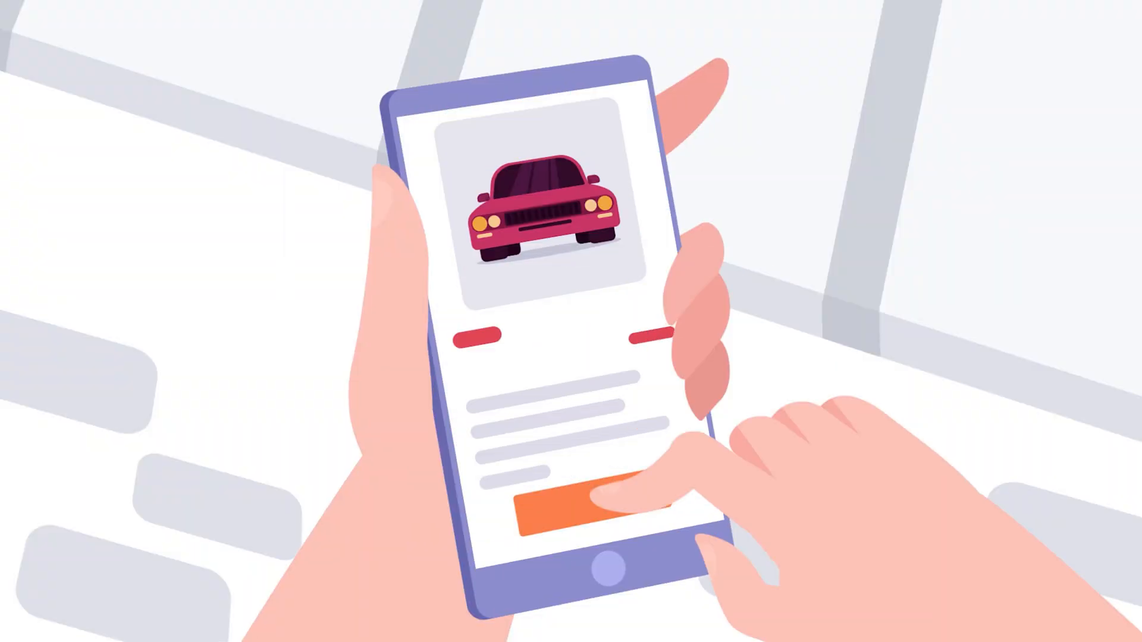
click(561, 510)
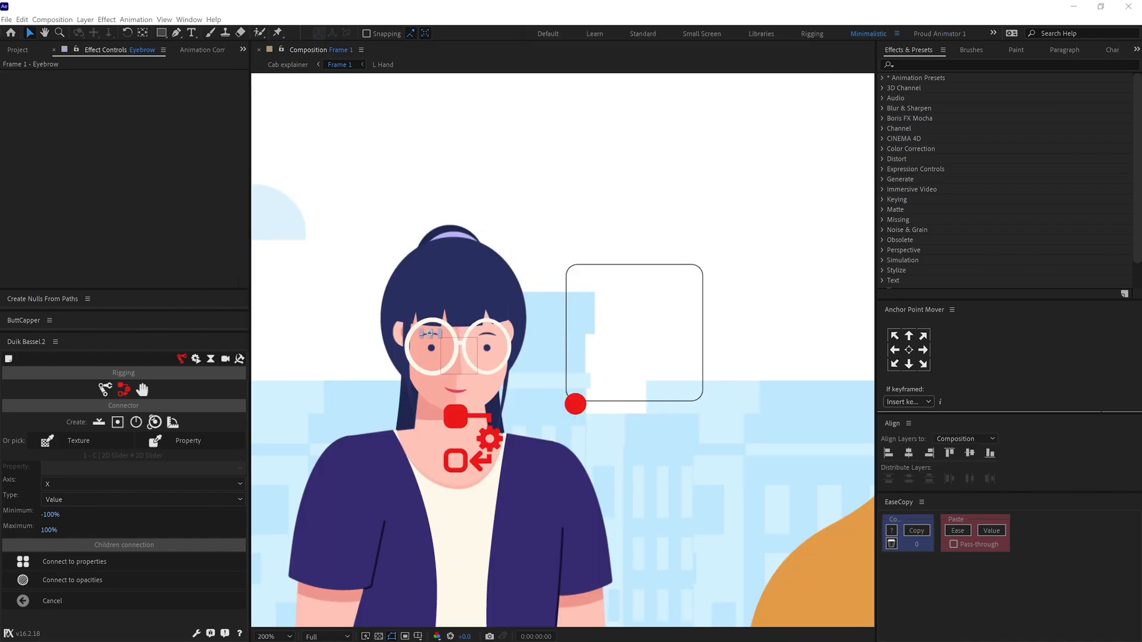
Step: Add a Duik 2D Slider connector for the Eyebrow layer, driving both X and Y axes
click(74, 562)
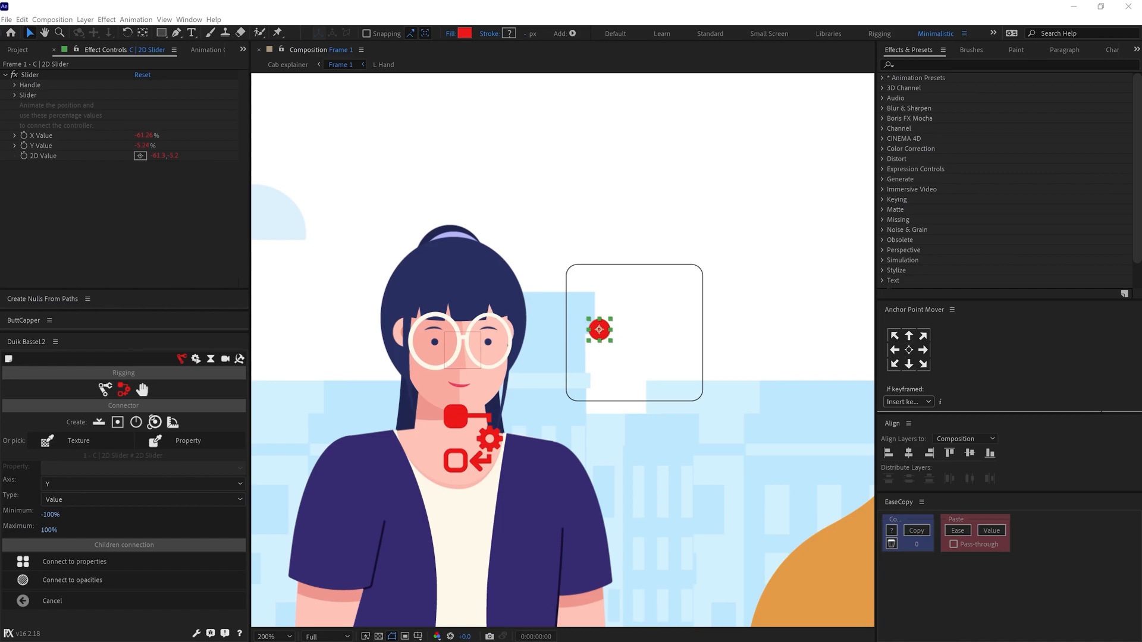
drag(599, 329, 667, 300)
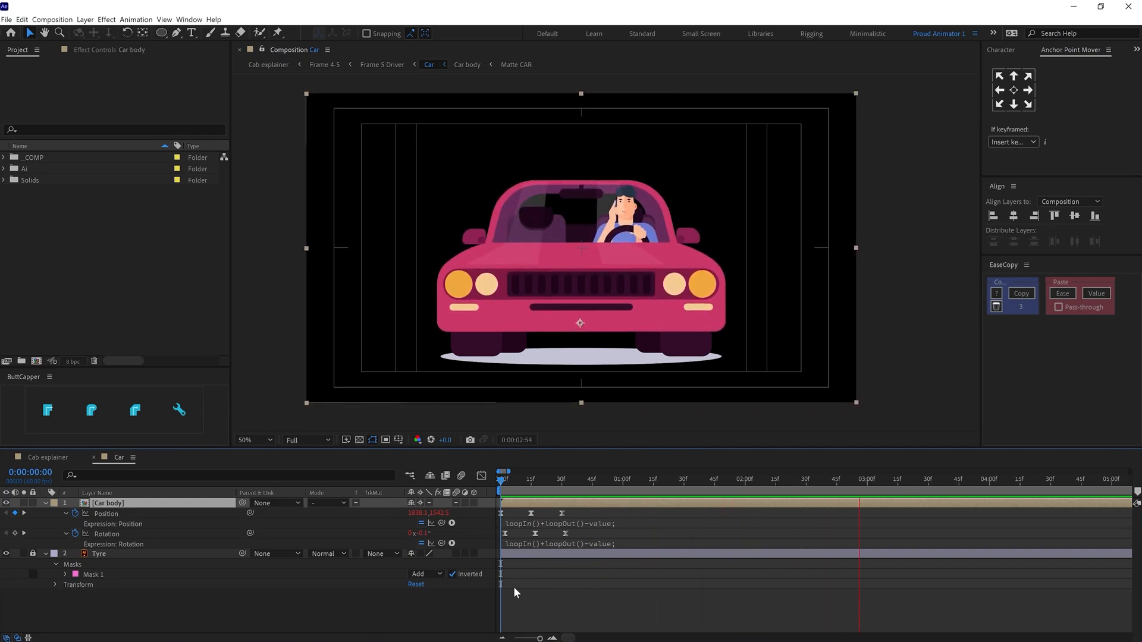
Step: Keyframe staggered Position and Scale pop-ups for Tree7, Tree5 and Tree1 in the BG tree comp
click(433, 457)
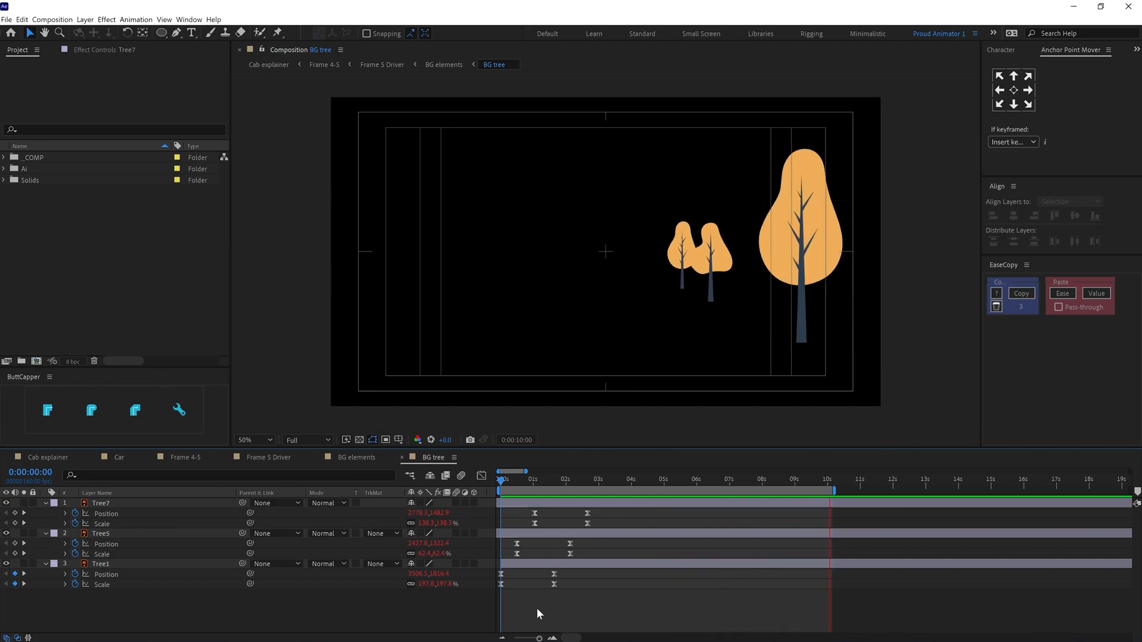
click(185, 457)
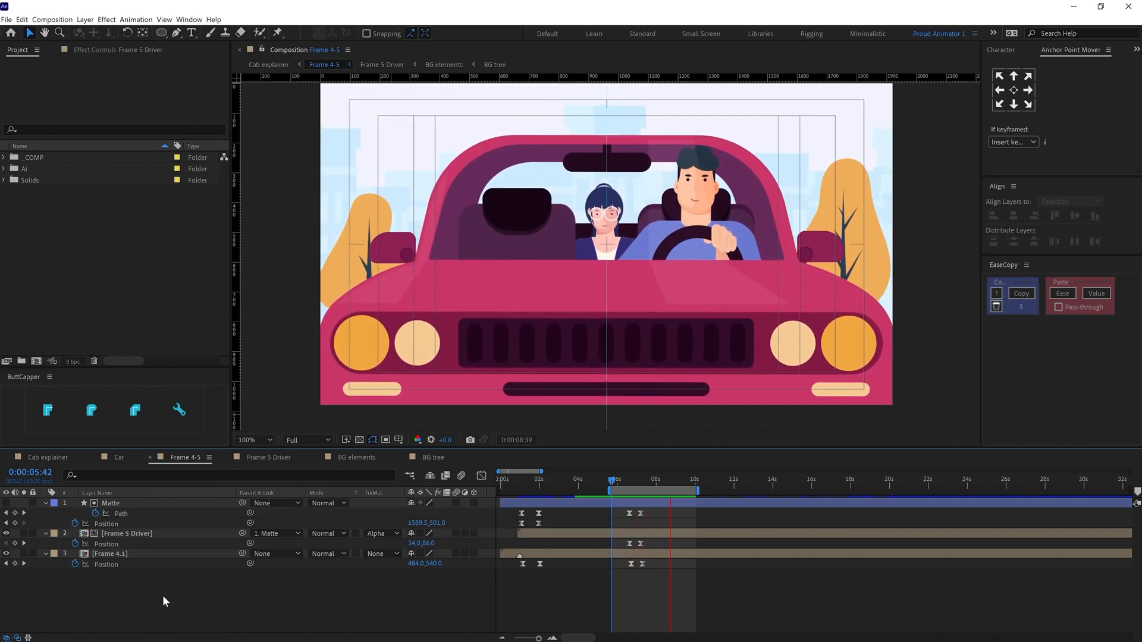
Step: Set Frame 5 Driver to Alpha Matte, parent it to Matte, and keyframe Matte Path and Positions
click(624, 479)
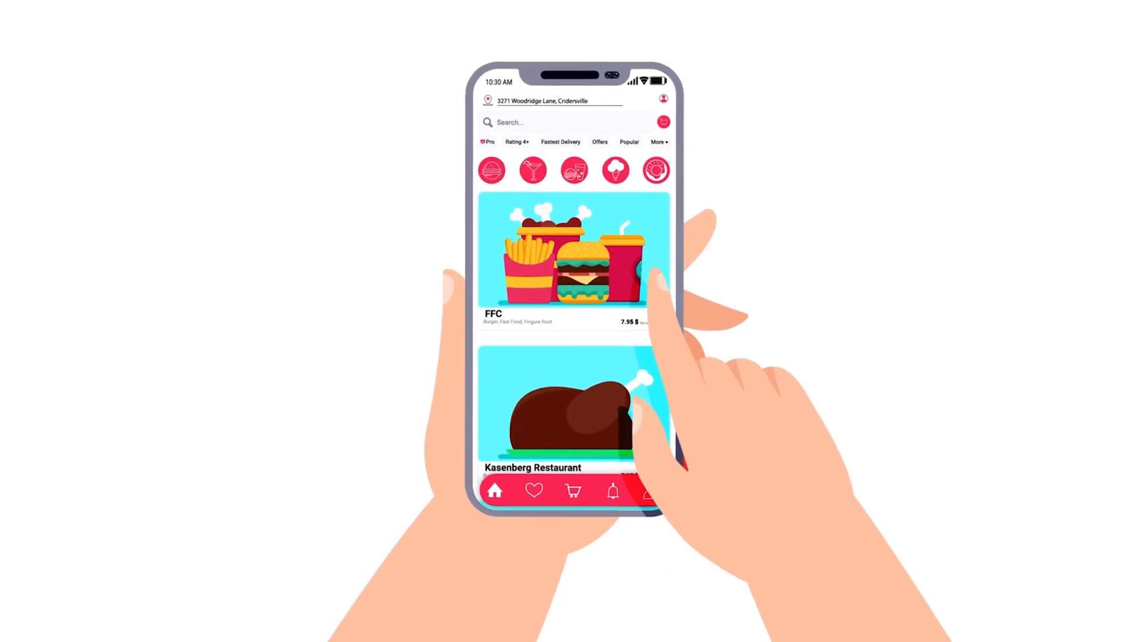
Step: Play the app preview from the restaurant list through ordering and payment to the verification-code keypad
scroll(down, 3)
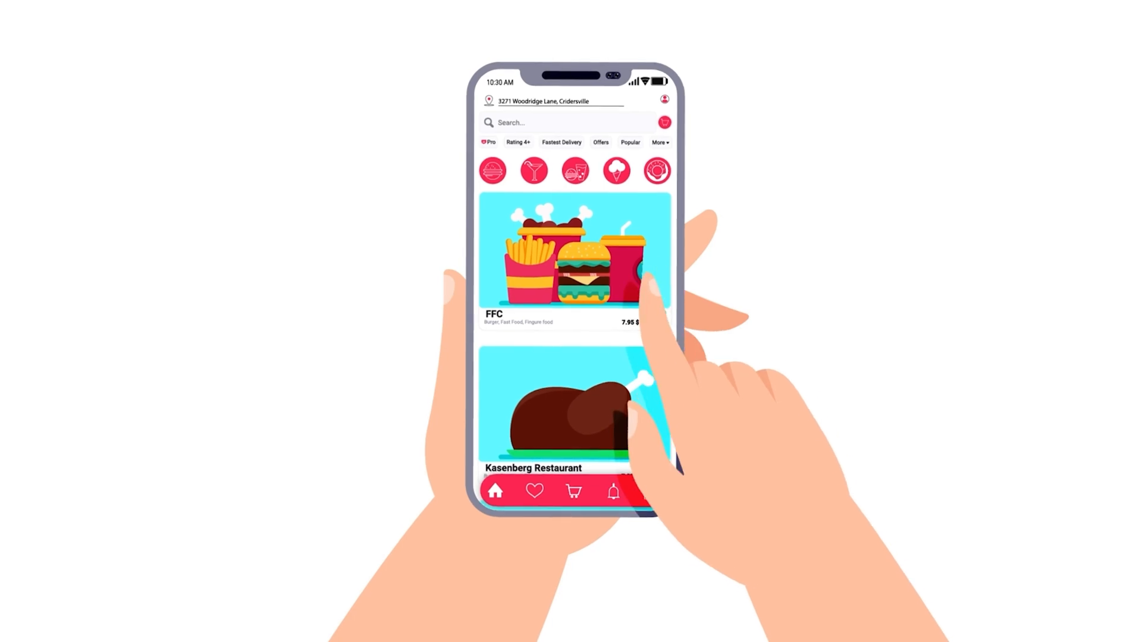
scroll(down, 3)
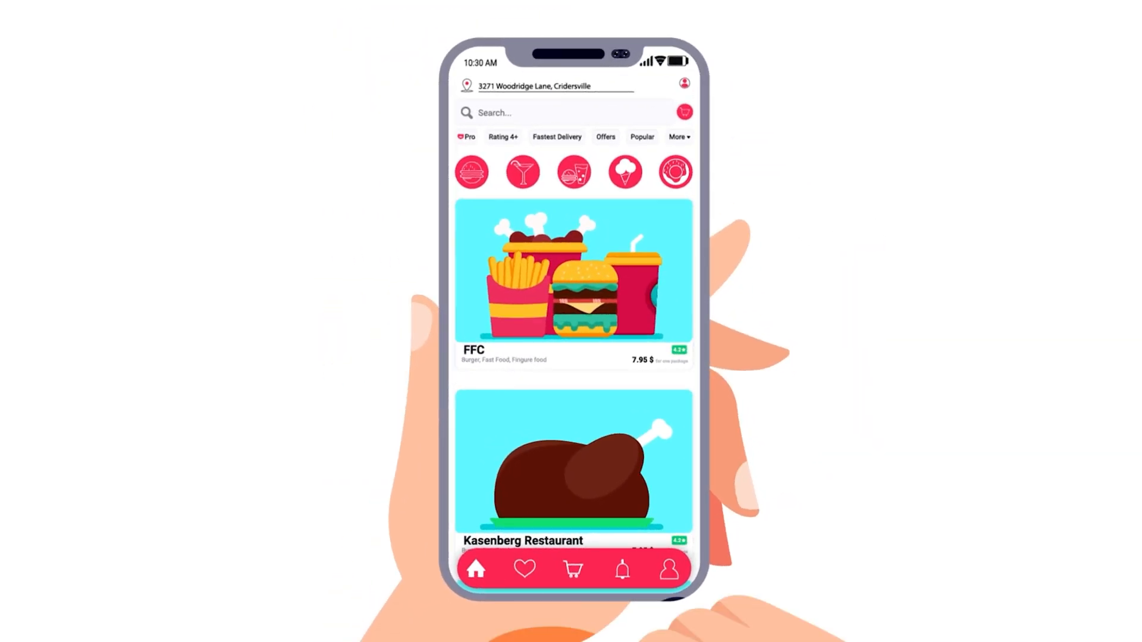
click(574, 280)
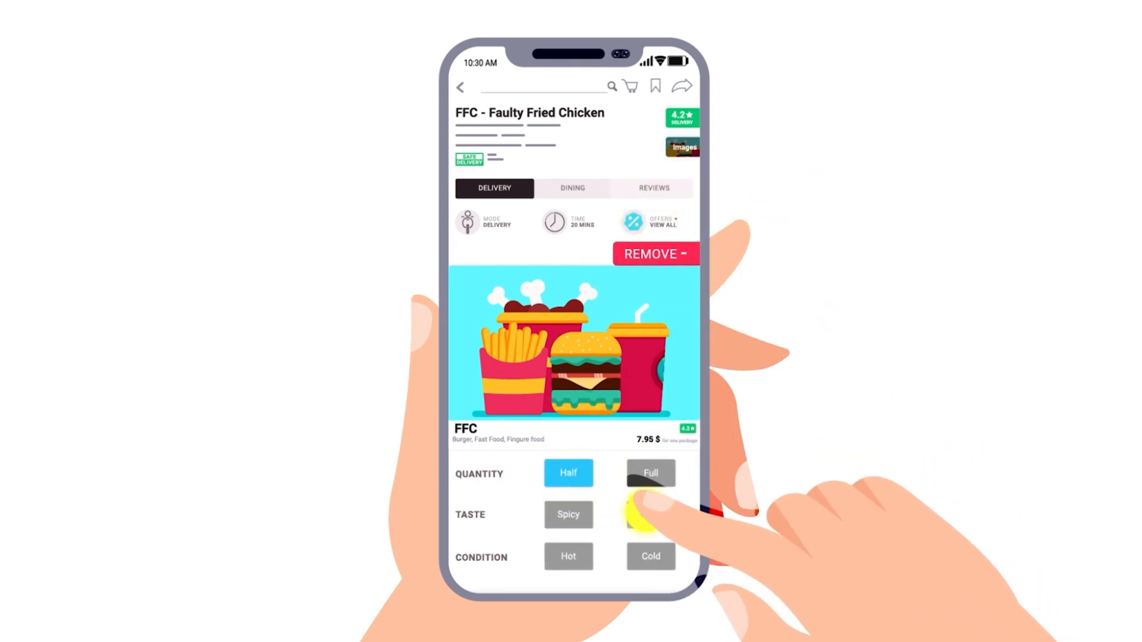
click(650, 514)
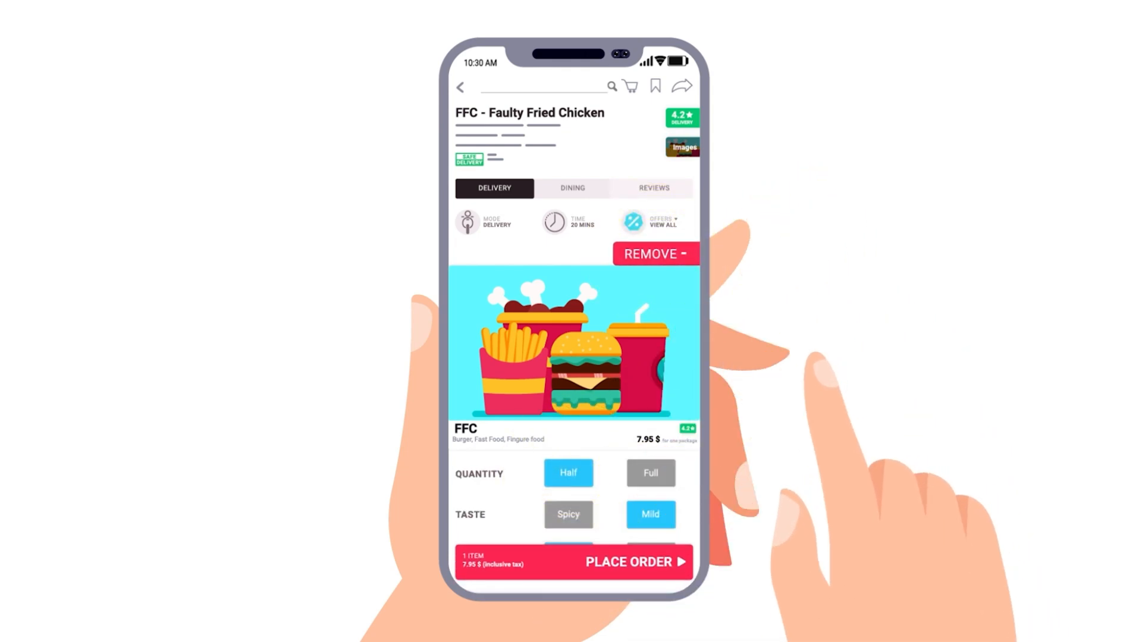
click(628, 562)
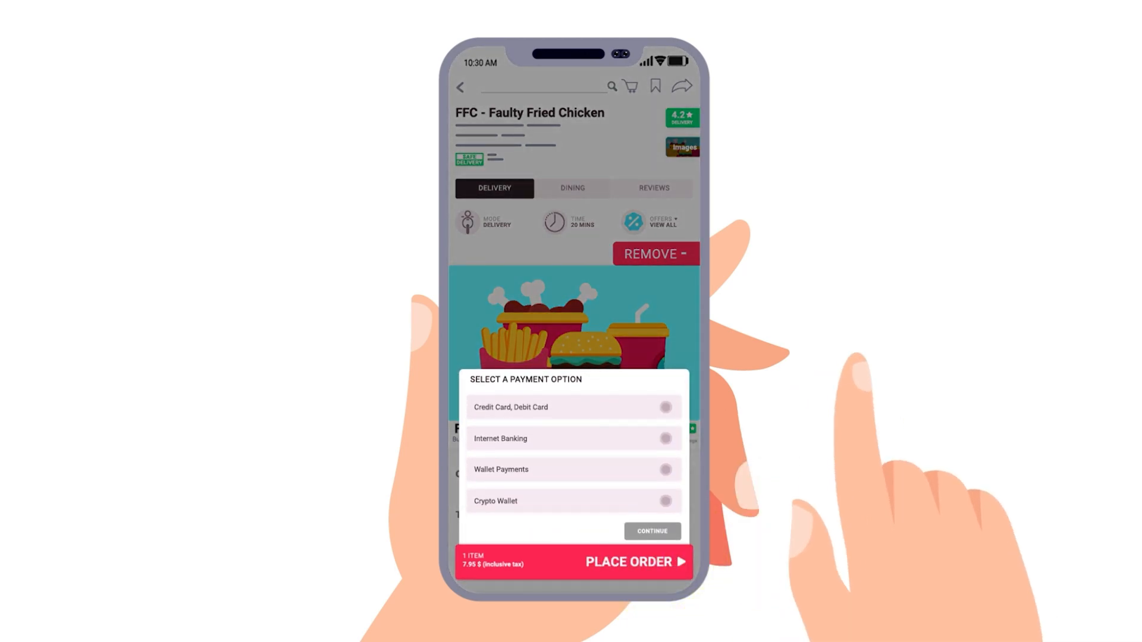
click(664, 438)
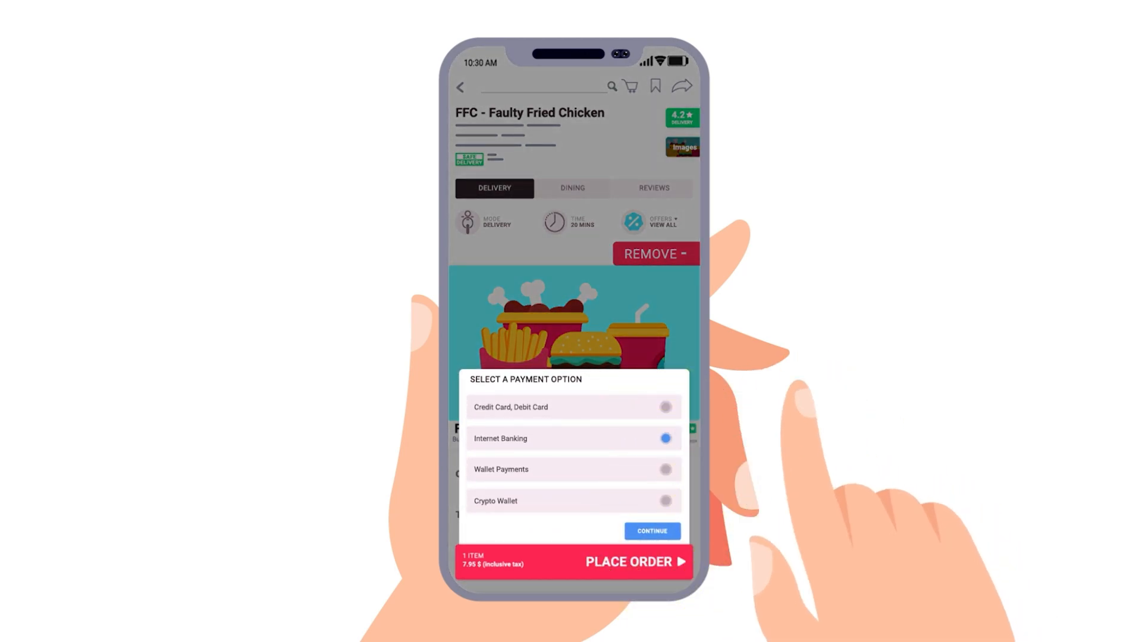
click(650, 532)
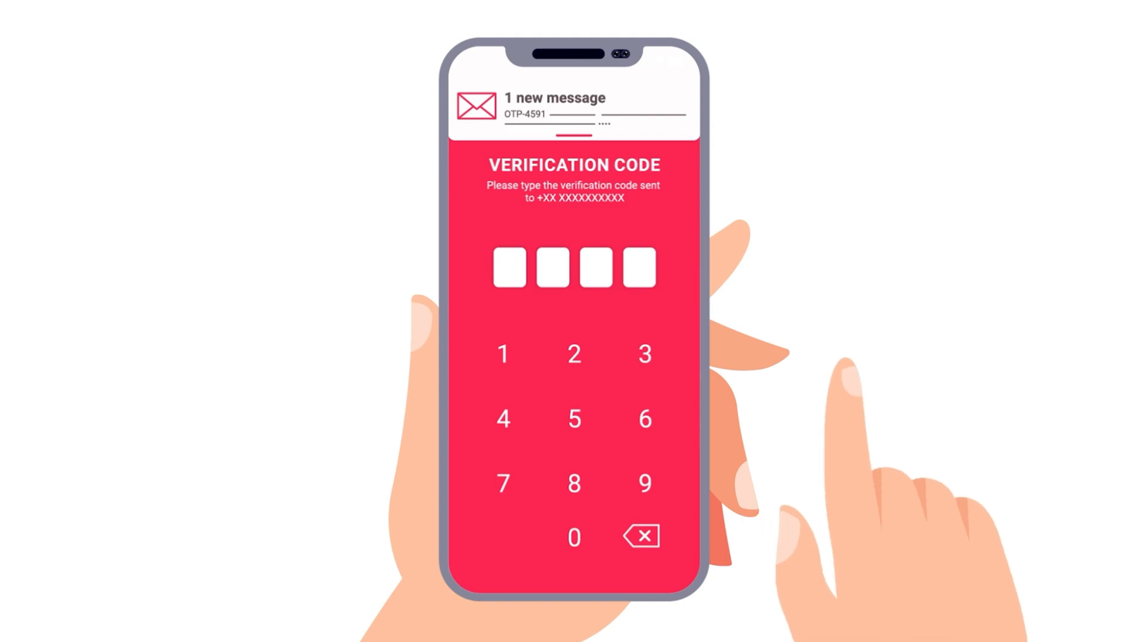